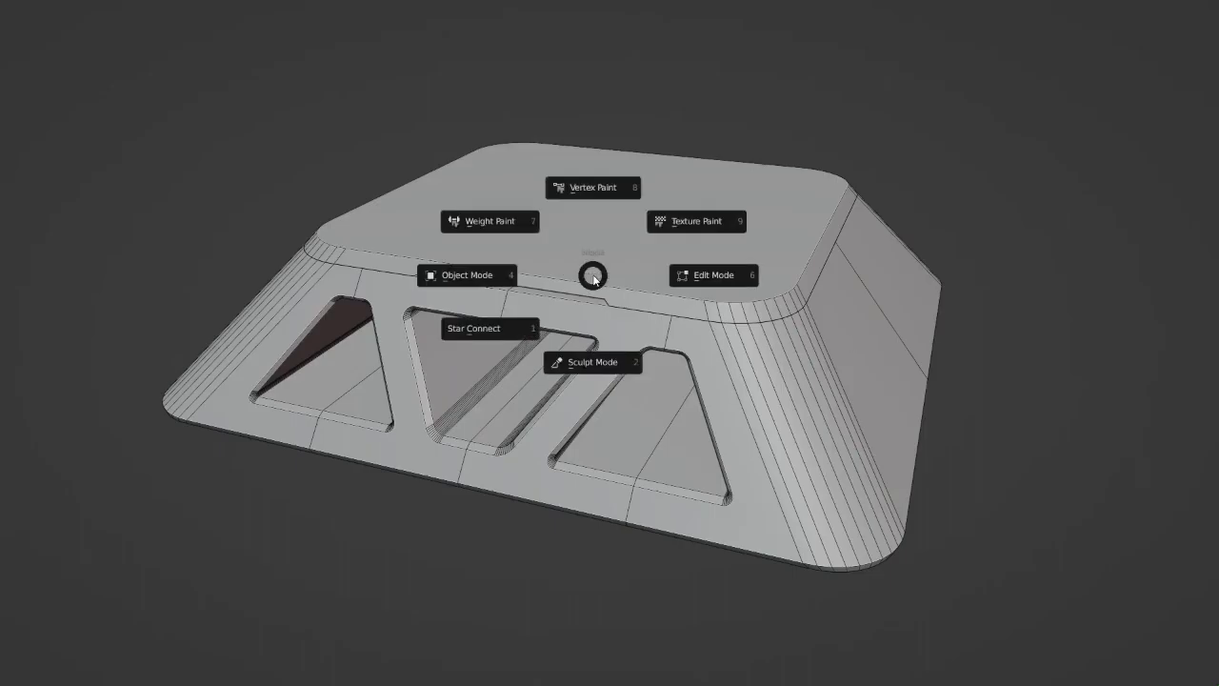
- Start Star Connect on the trapezoid and accept the default curve detection settings
left_click(473, 328)
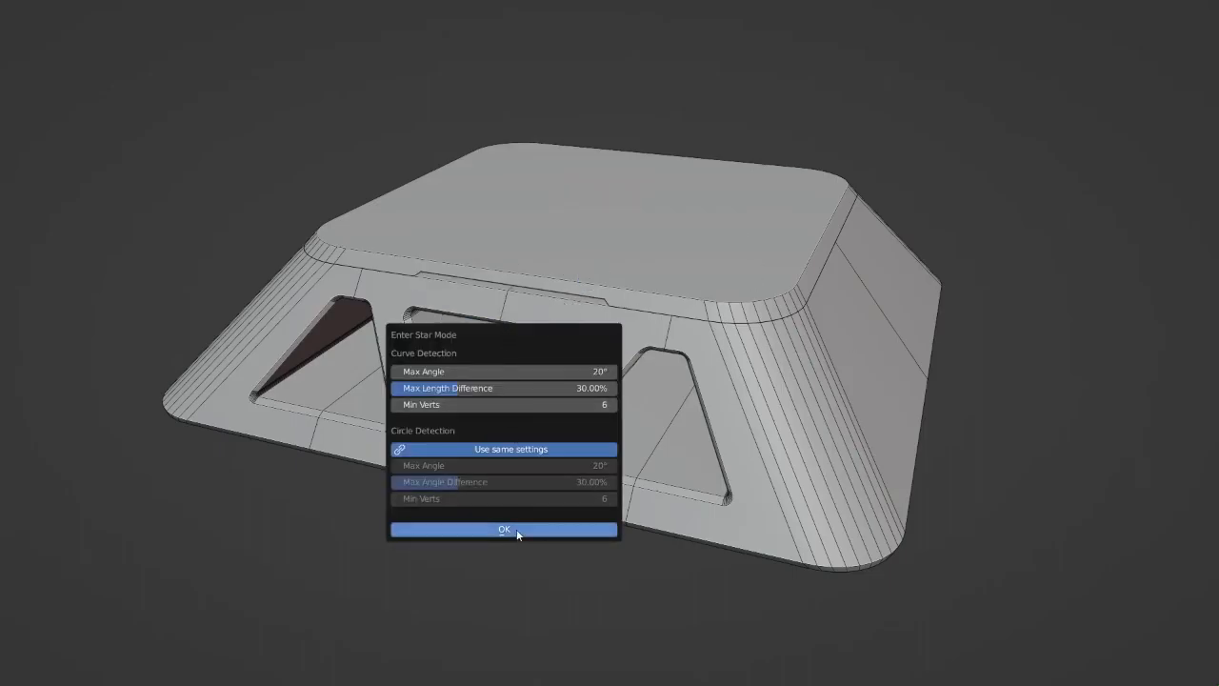
left_click(504, 529)
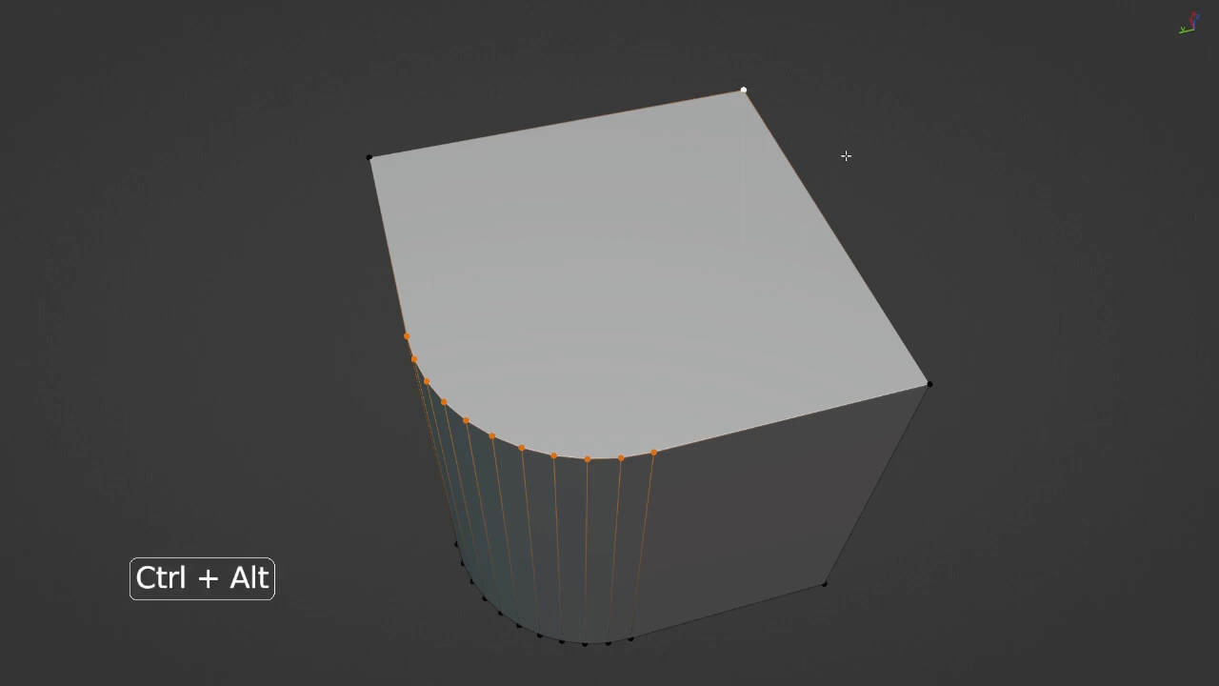
- Use Ctrl+Alt+S to show the test cube with its bevelled corner
key("ctrl+alt+s")
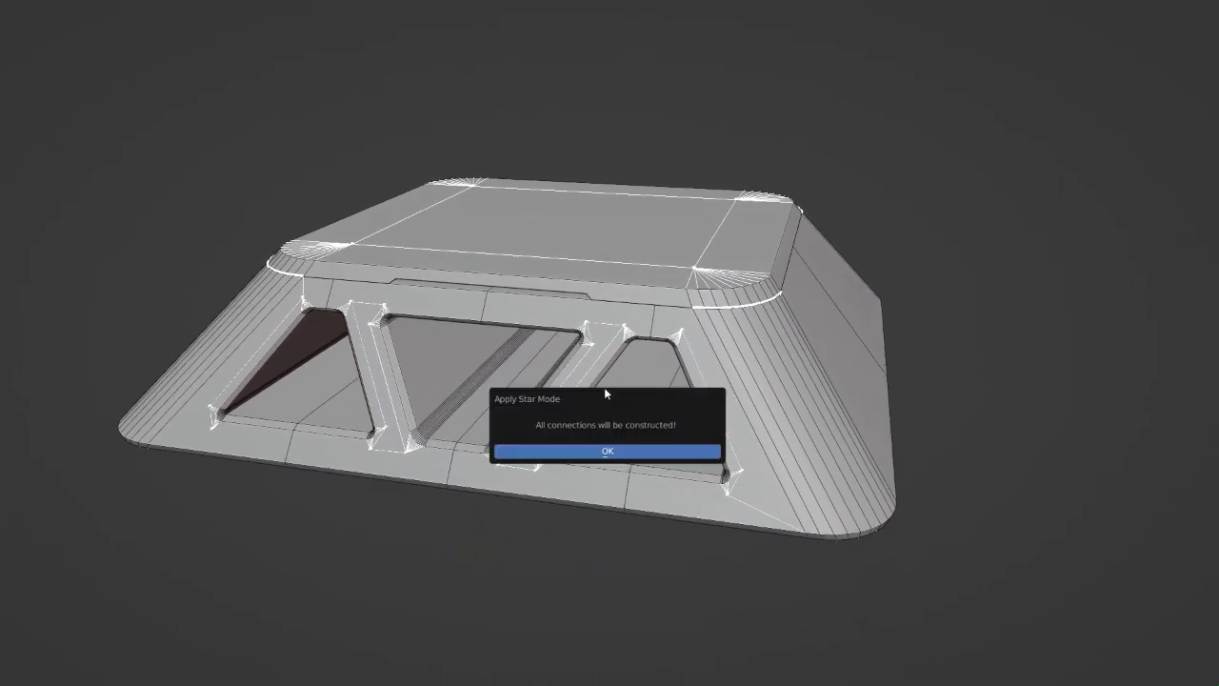
- Confirm Apply Star Mode to build the star connections into the trapezoid's bevels
left_click(608, 451)
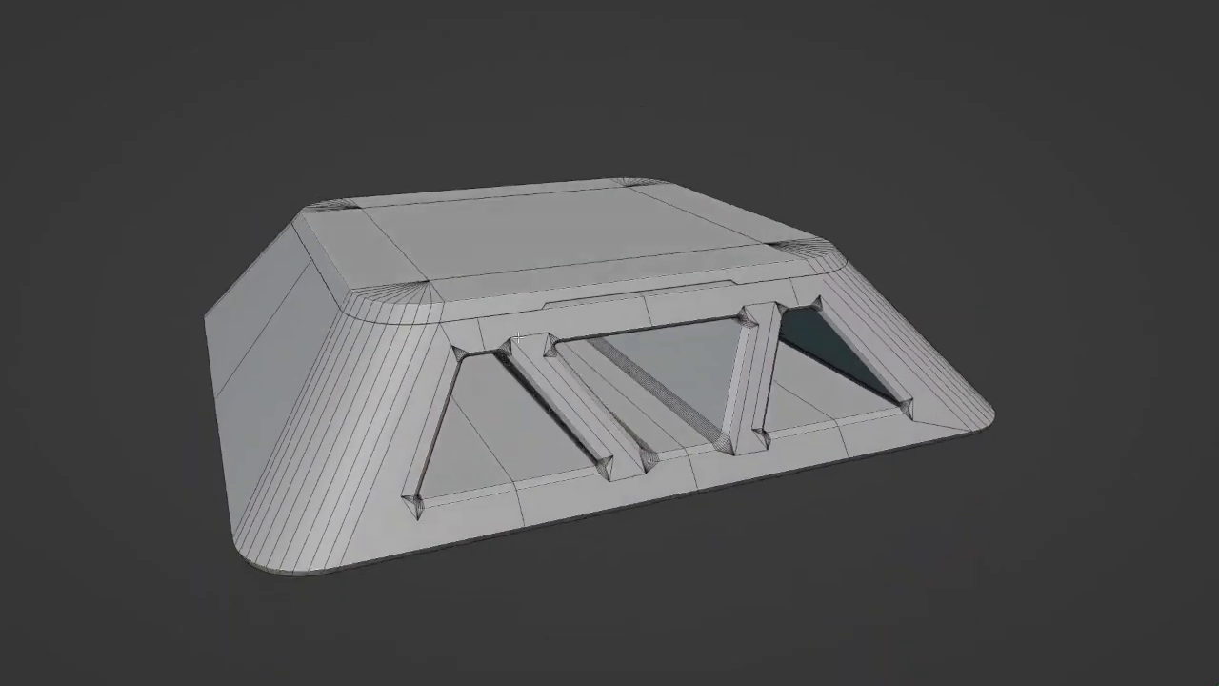